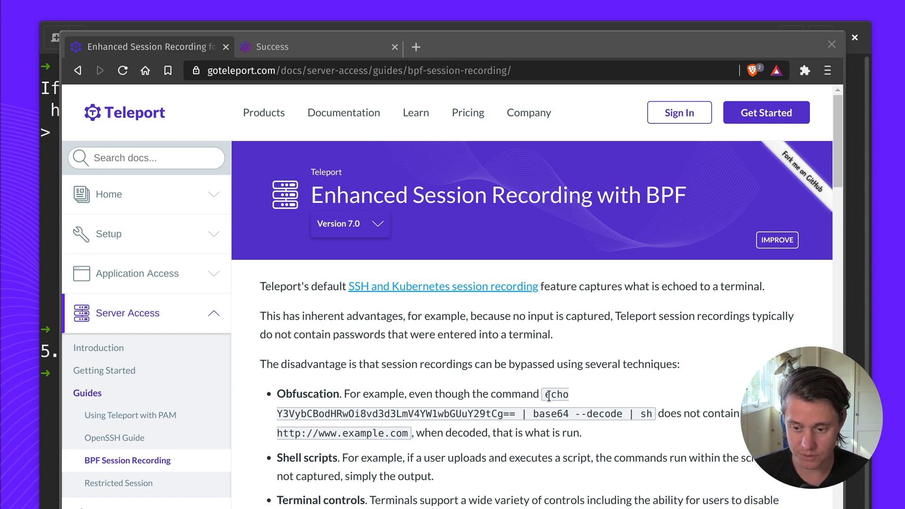
- Copy the obfuscated echo command from the docs and sign into Teleport with GitHub
drag(545, 393, 646, 413)
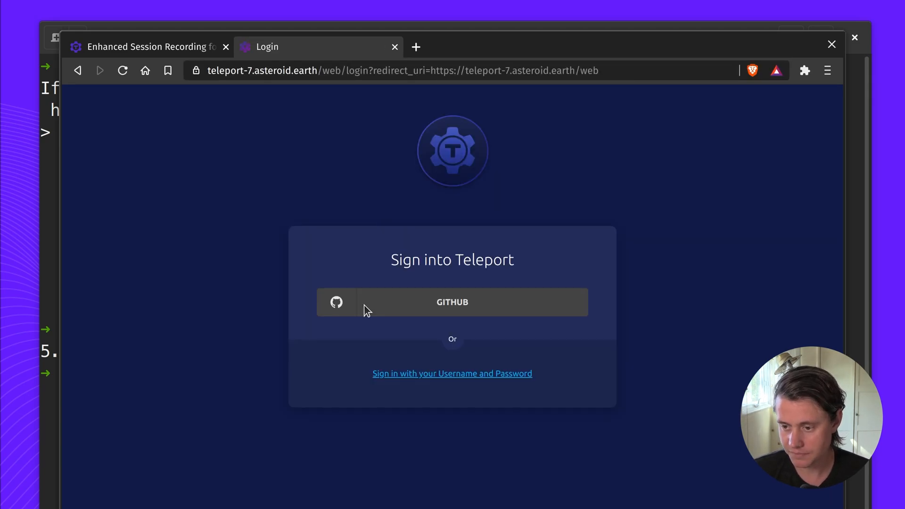
click(452, 302)
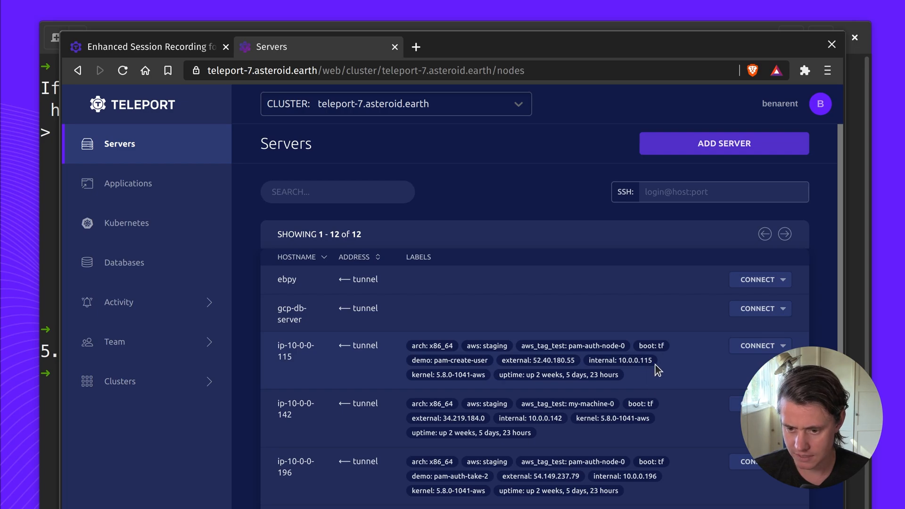
scroll(down, 3)
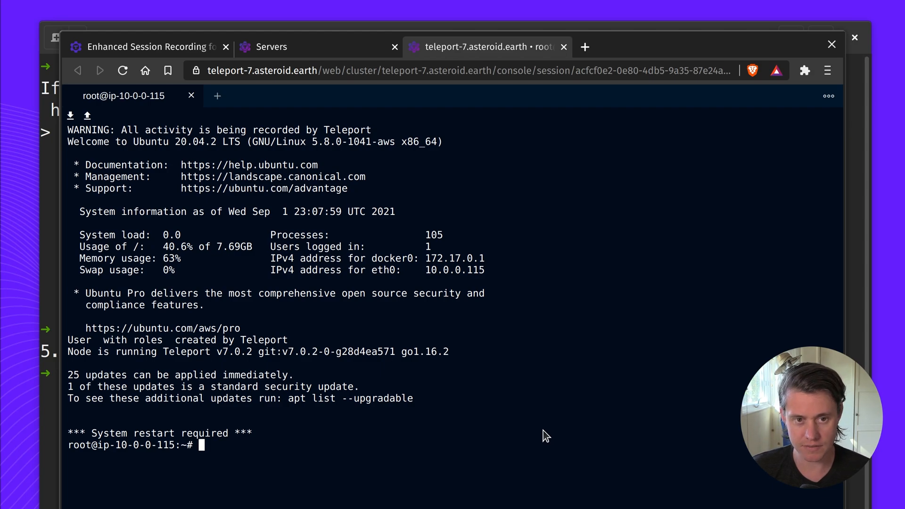
- Paste and run the obfuscated base64 command in the ip-10-0-0-115 root terminal
right_click(545, 436)
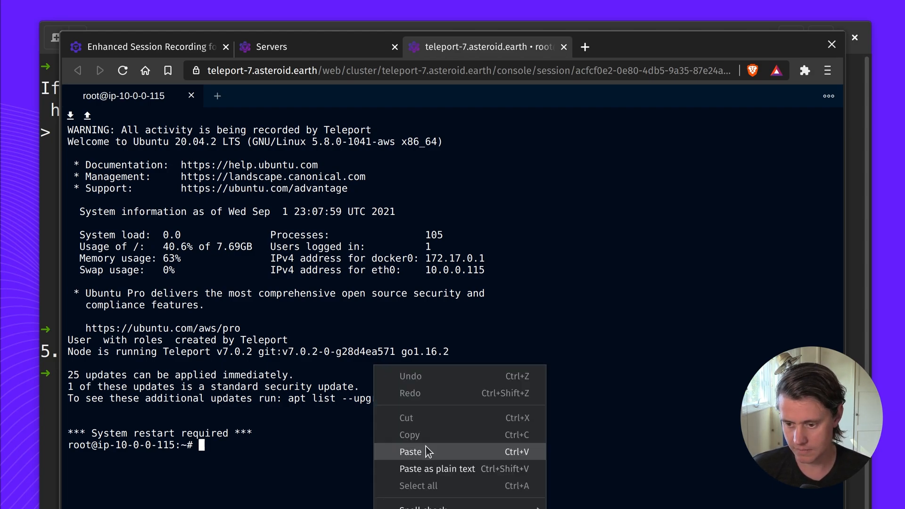
click(410, 451)
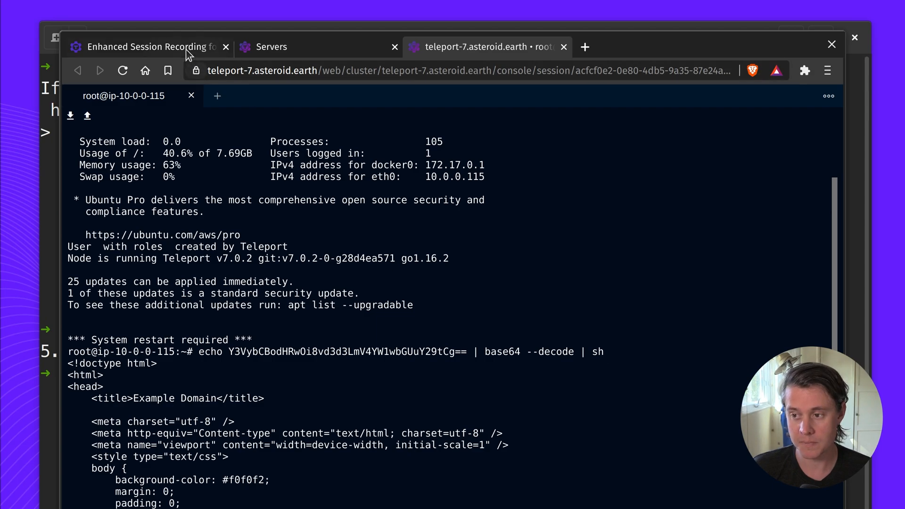
click(278, 47)
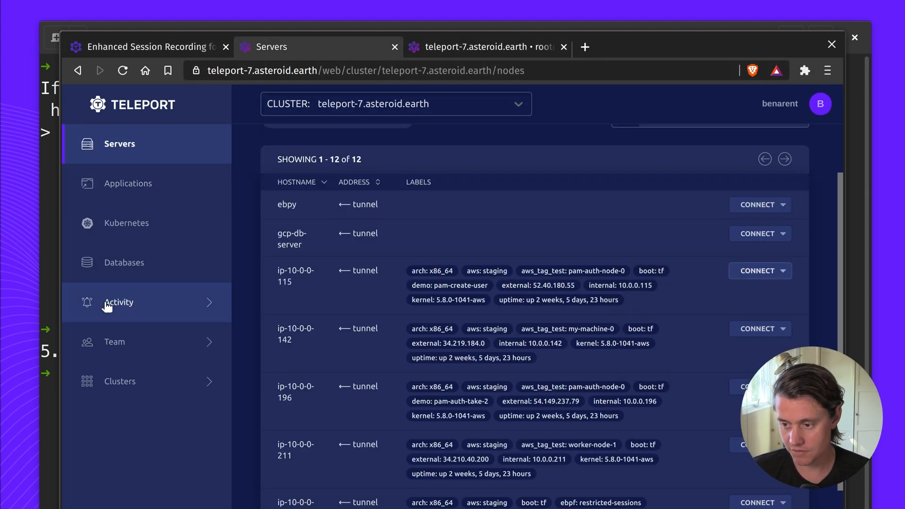
- Inspect the Session Started event details in the Audit Log
click(119, 302)
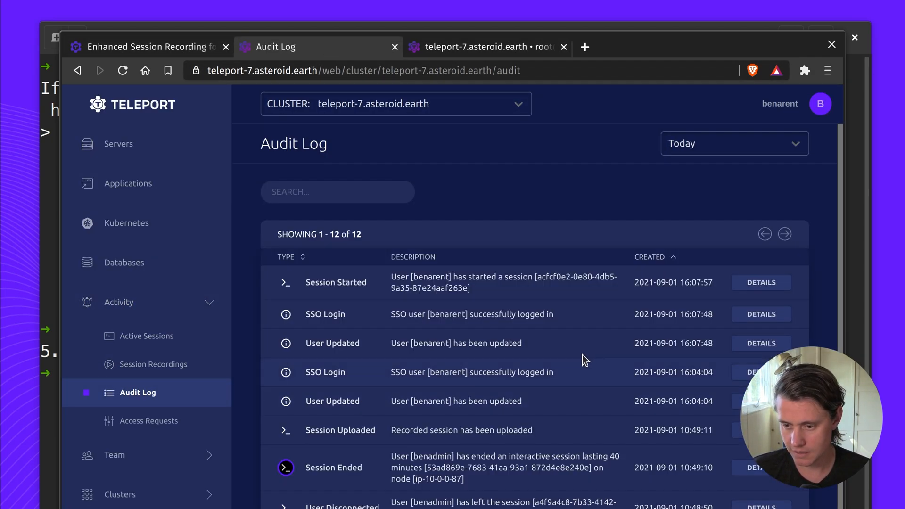
click(760, 282)
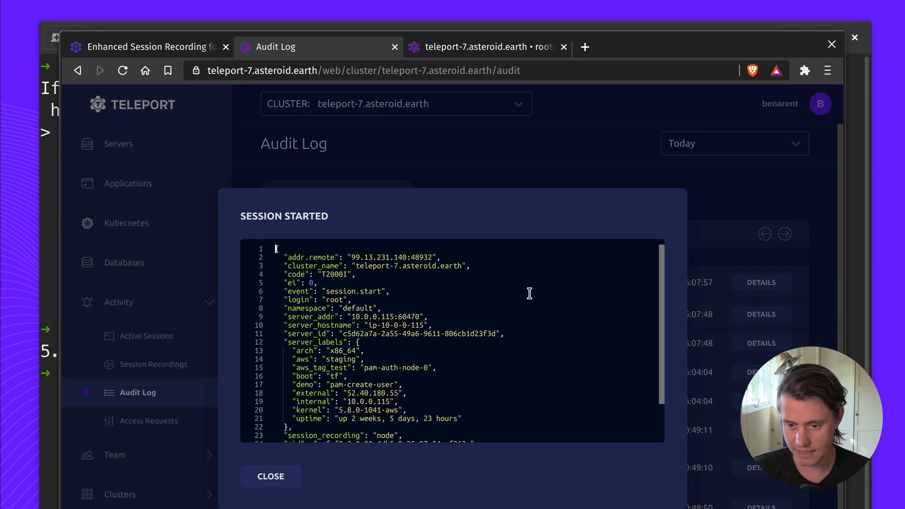
click(270, 477)
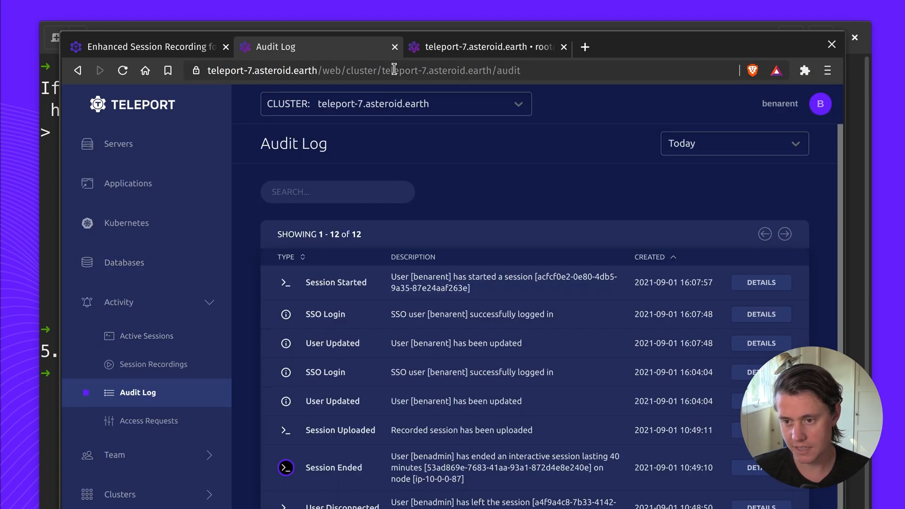
click(483, 47)
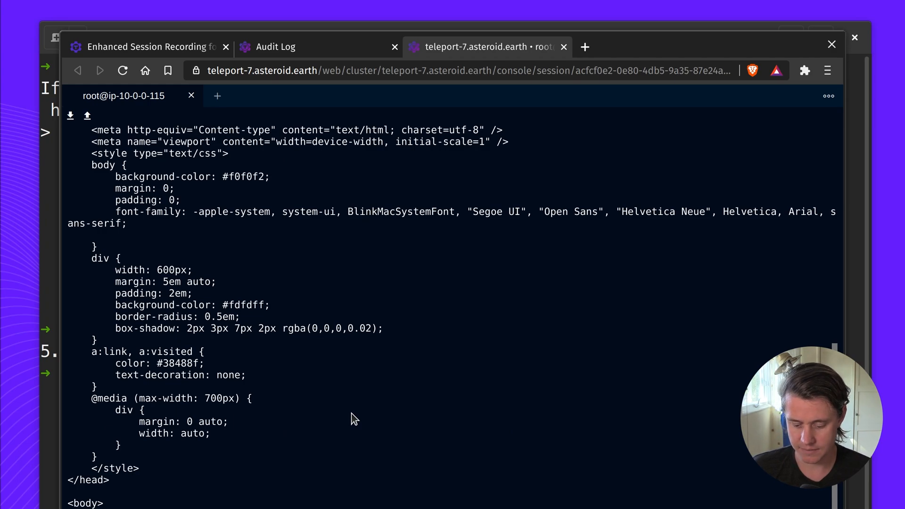
click(279, 47)
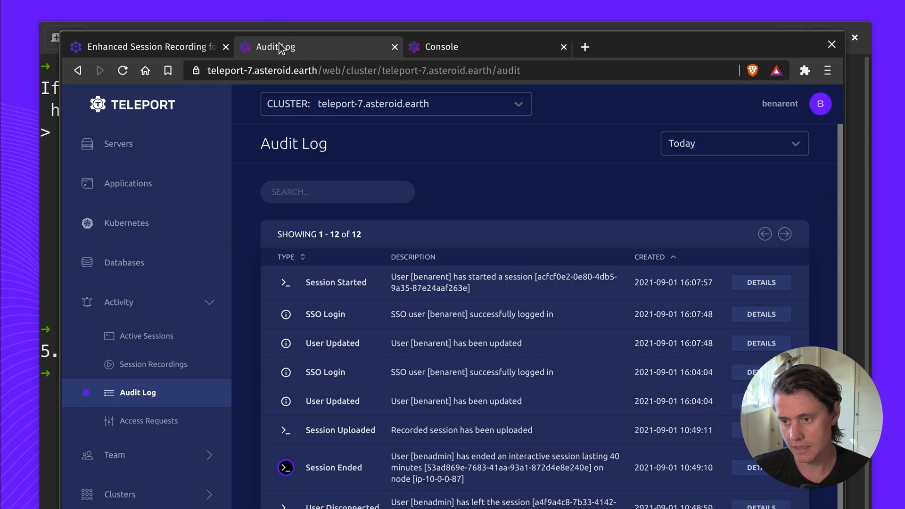
- Play back the ip-10-0-0-115 session recording, then revisit the BPF docs and Servers list
click(152, 364)
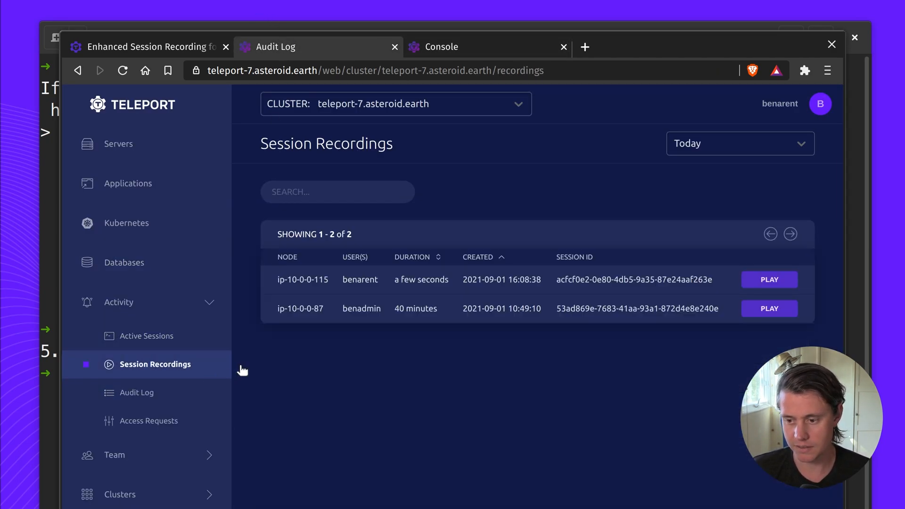
click(769, 279)
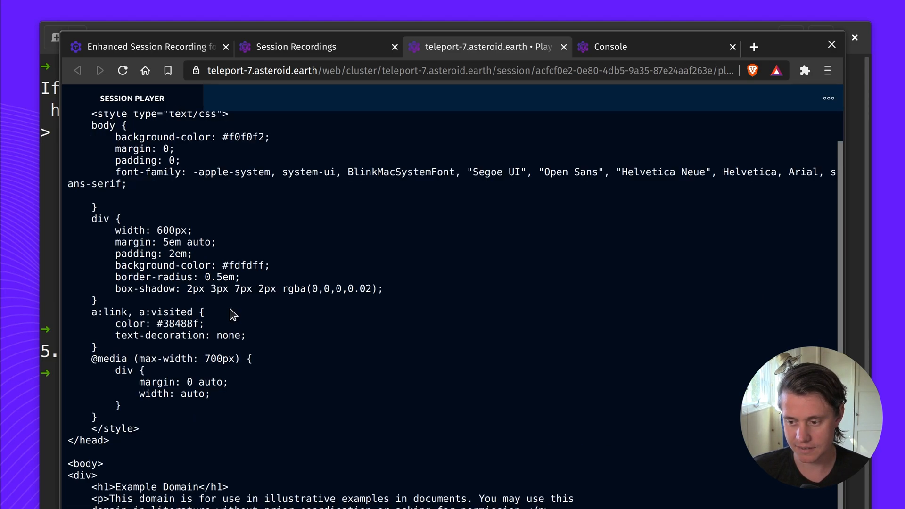
click(146, 46)
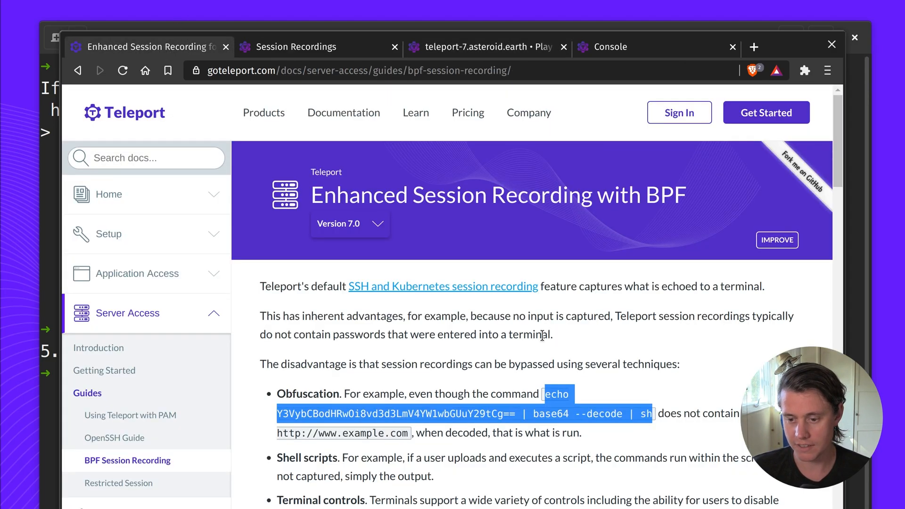
mouse_move(450, 225)
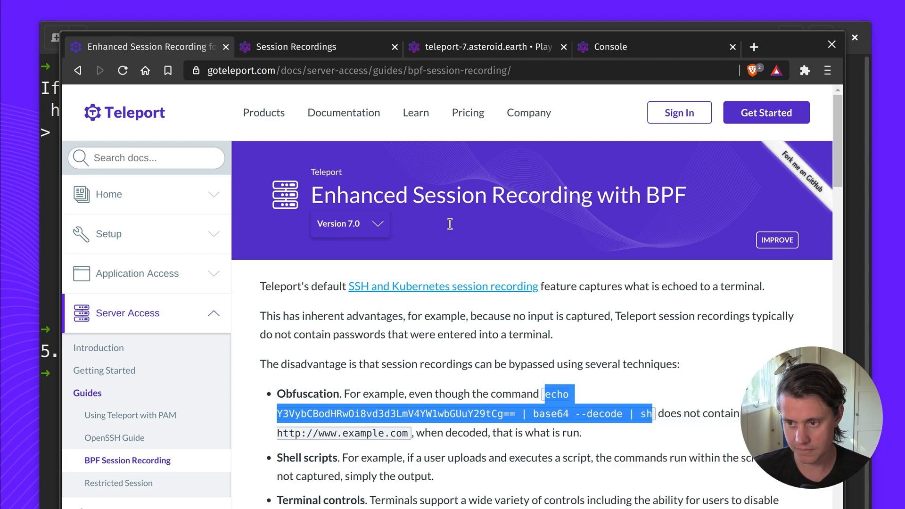
click(309, 46)
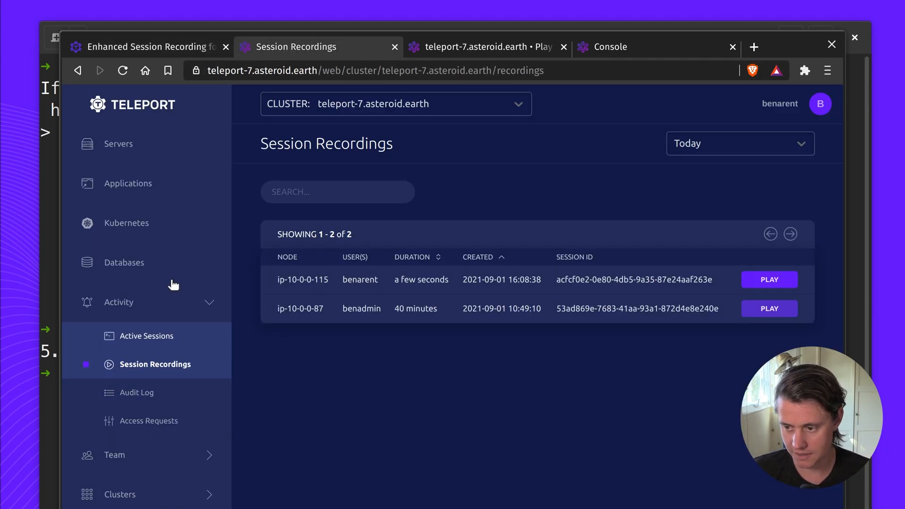
click(119, 143)
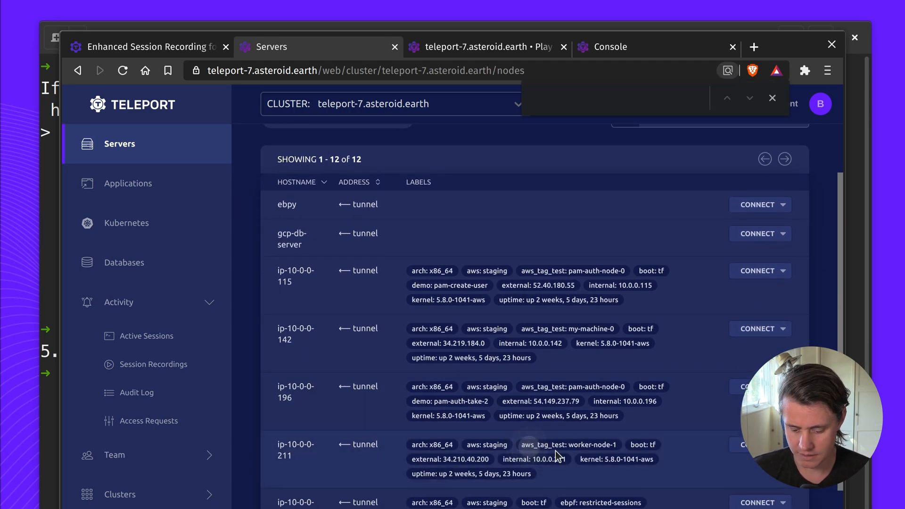
text(bpf)
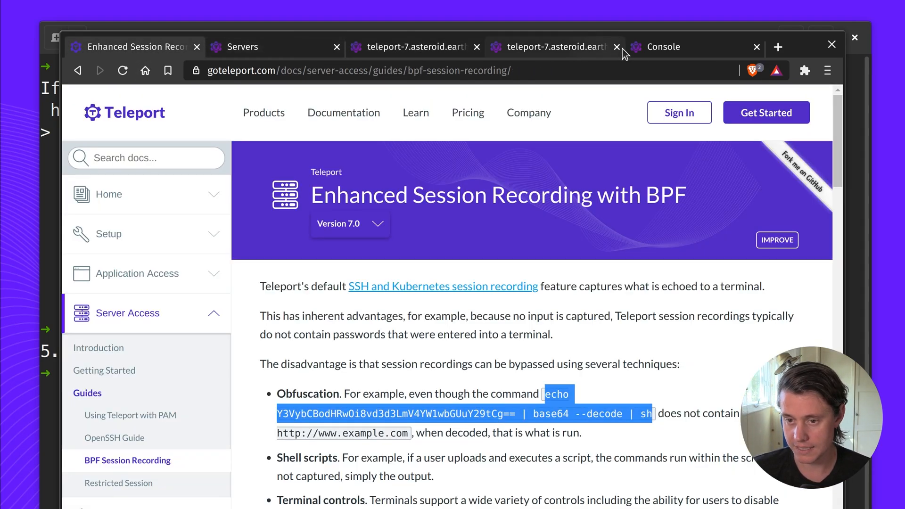
- Review the 31 audit events: base64, sh, curl commands and curl's connection to 93.184.216.34:80
click(242, 46)
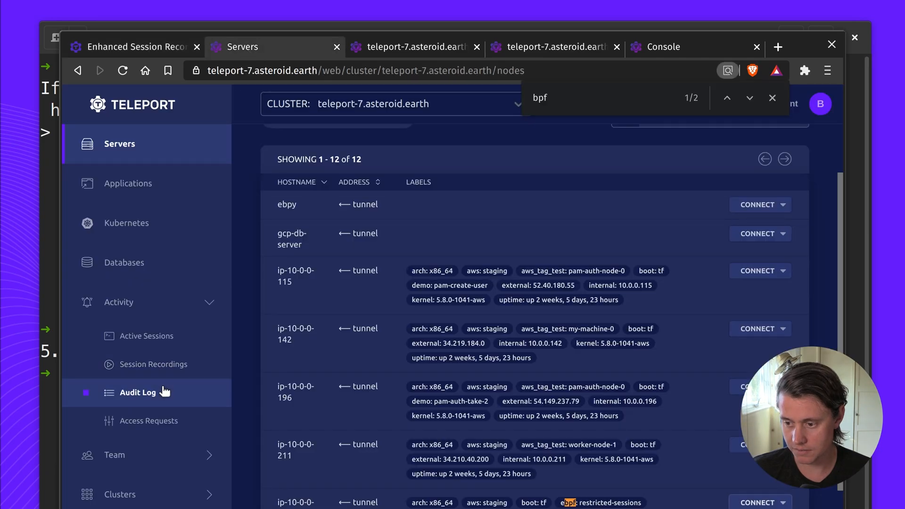
click(137, 393)
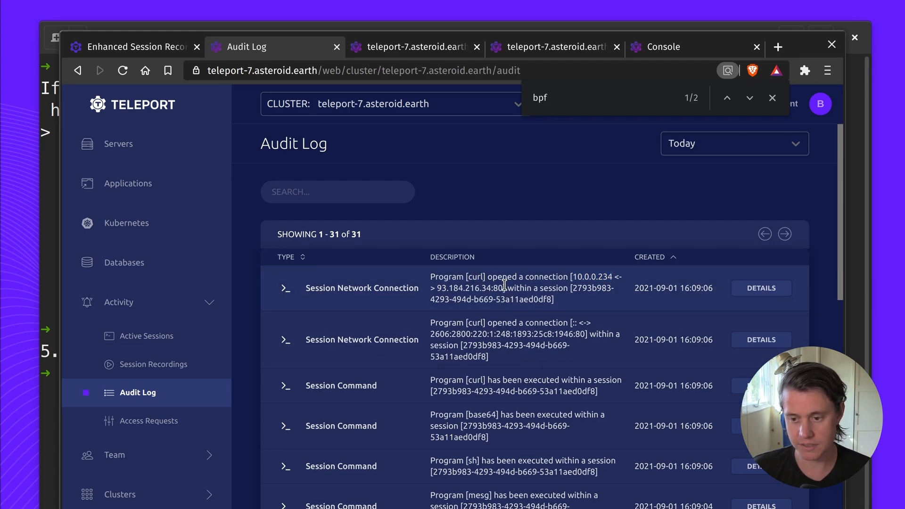
drag(447, 288, 504, 288)
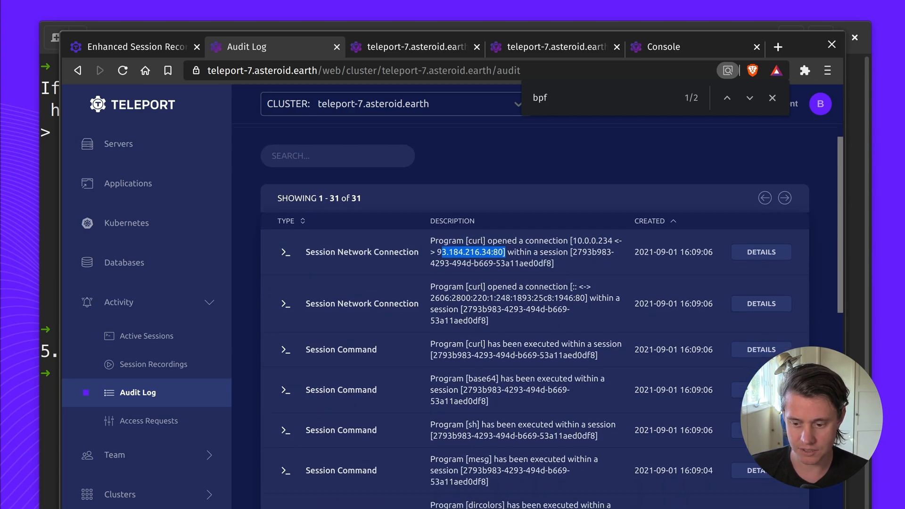
scroll(down, 3)
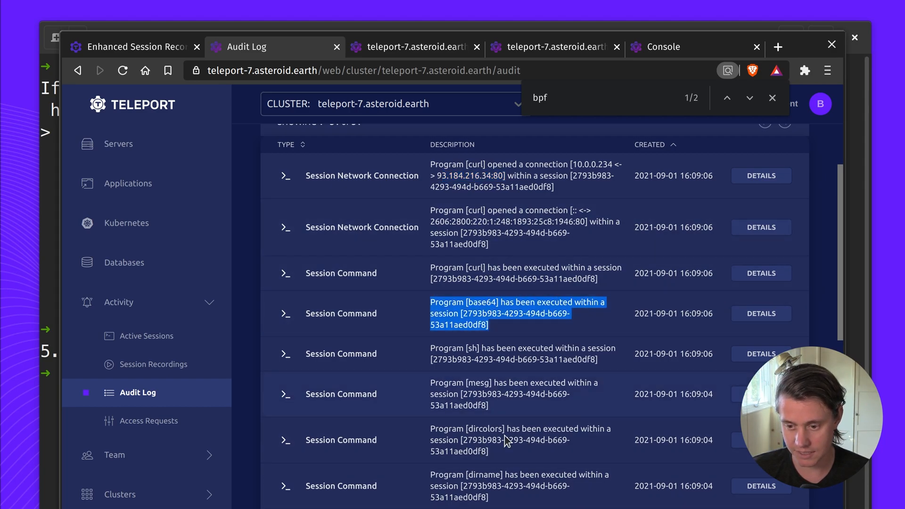
scroll(down, 3)
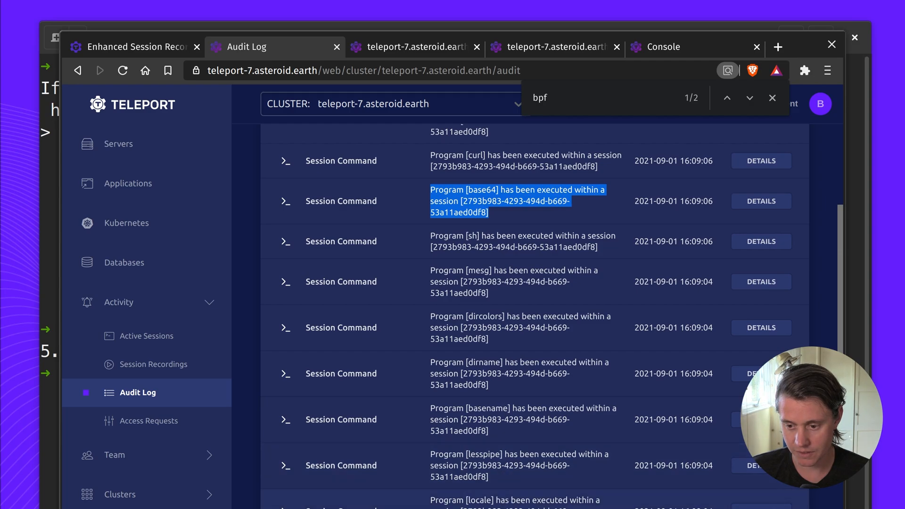
scroll(down, 3)
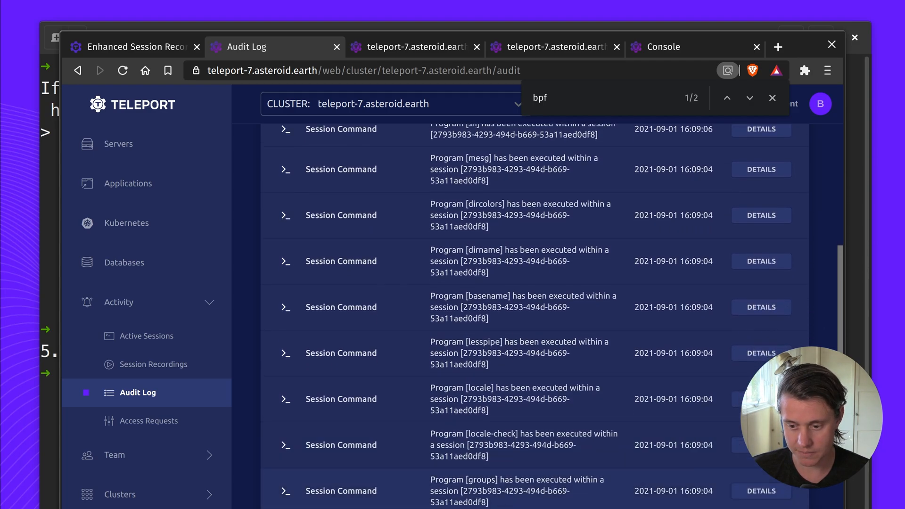
scroll(down, 3)
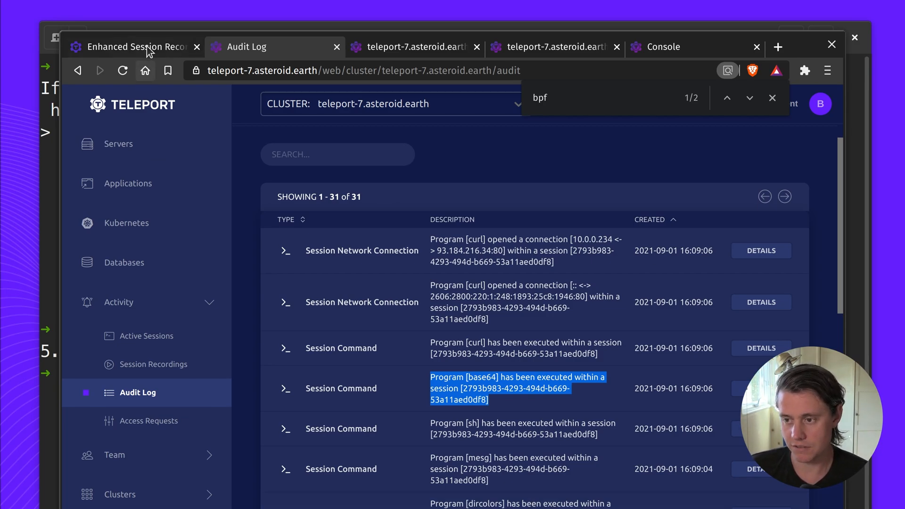
click(137, 47)
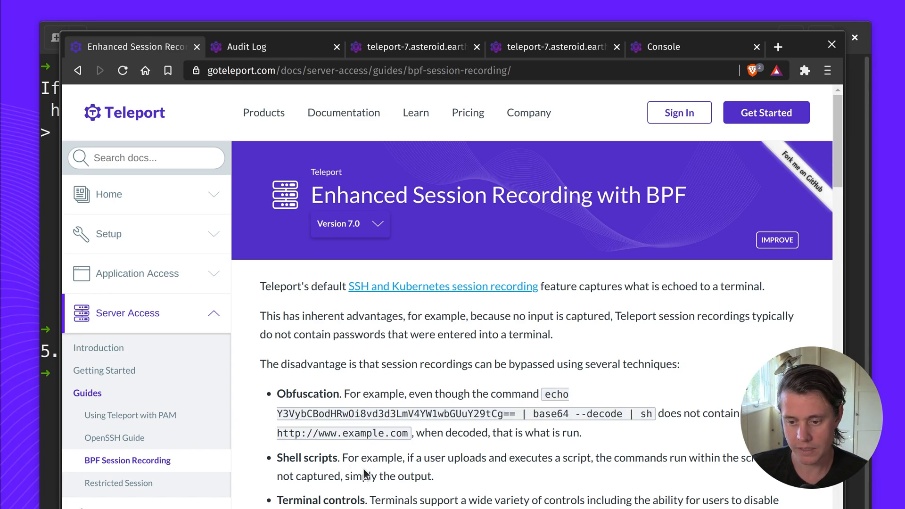
mouse_move(443, 474)
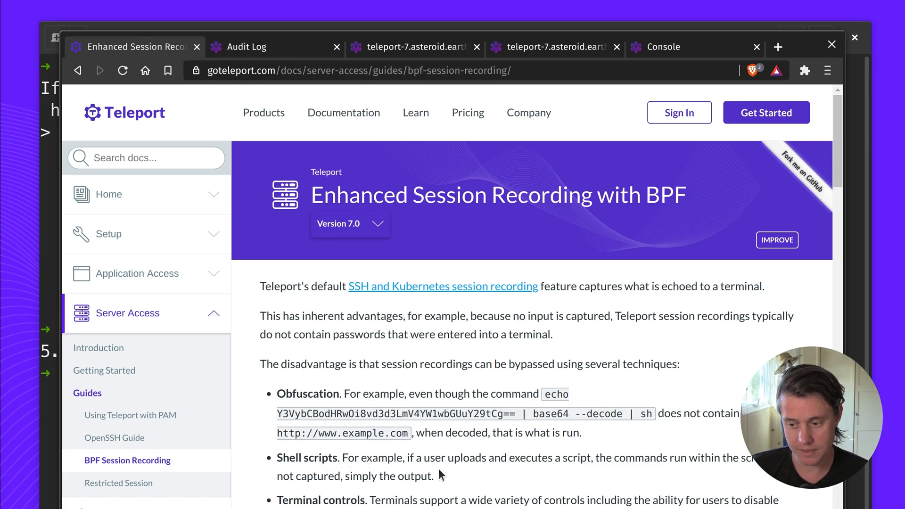
mouse_move(433, 482)
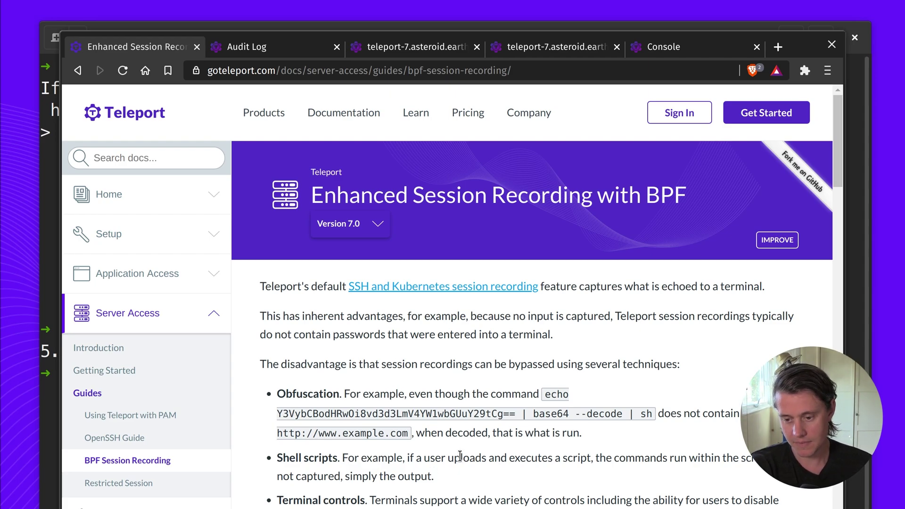
- Scroll the BPF docs to Prerequisites: Linux kernel 5.8 or above and the uname -r check
scroll(down, 3)
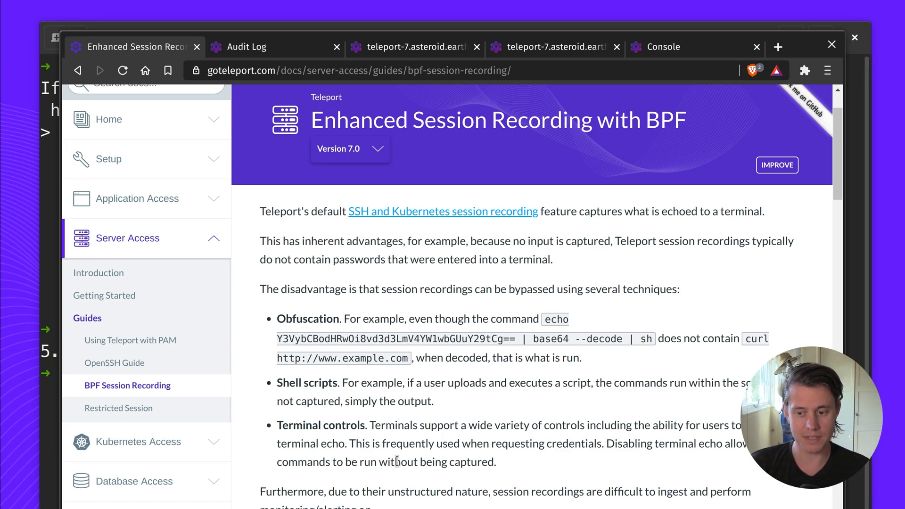
scroll(down, 3)
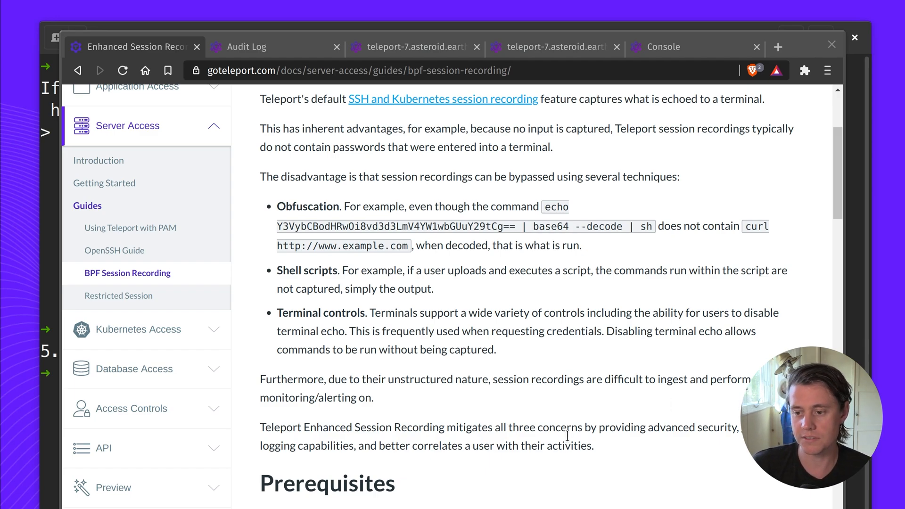
scroll(down, 3)
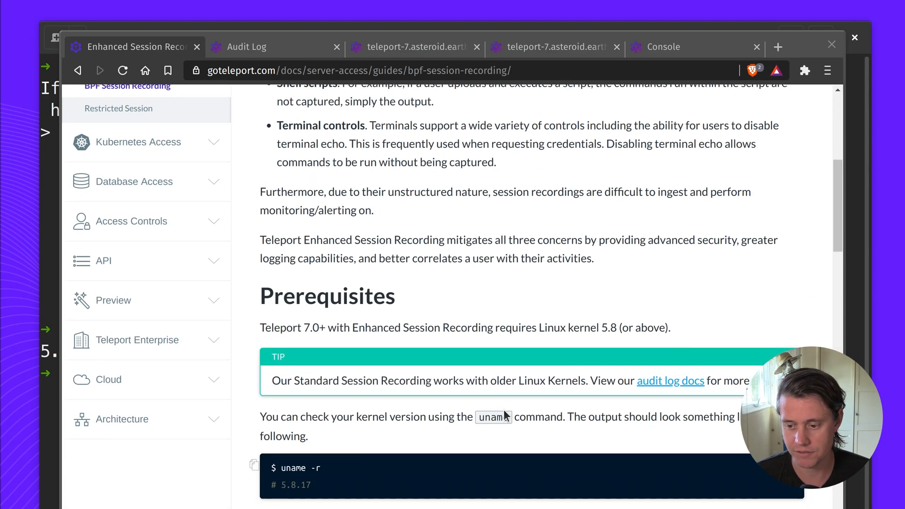
scroll(down, 3)
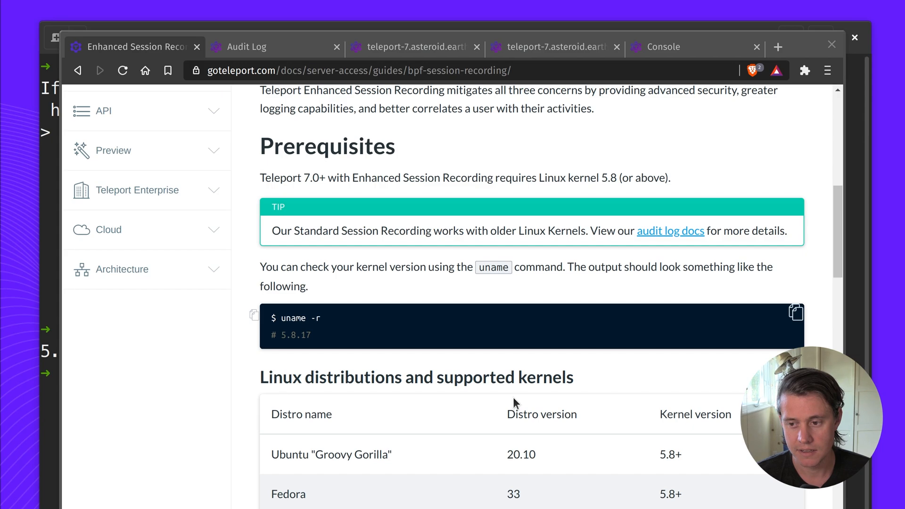
mouse_move(611, 175)
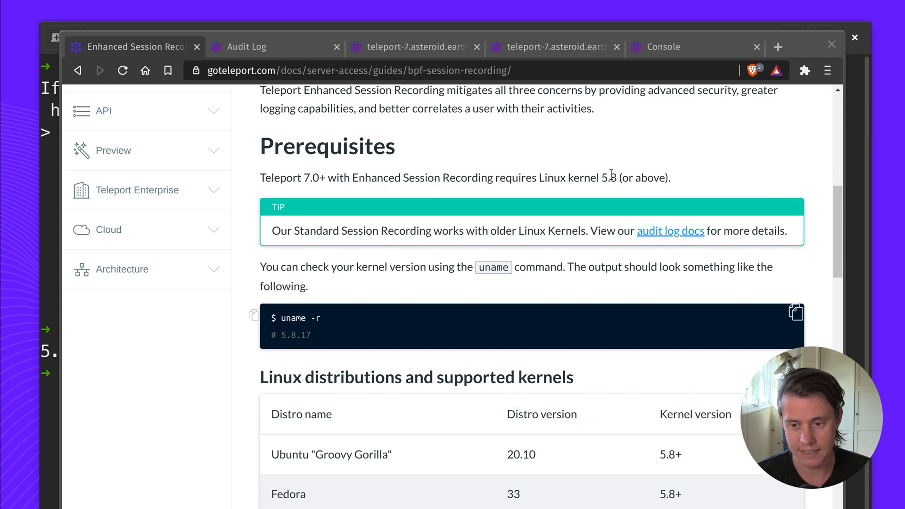
mouse_move(293, 352)
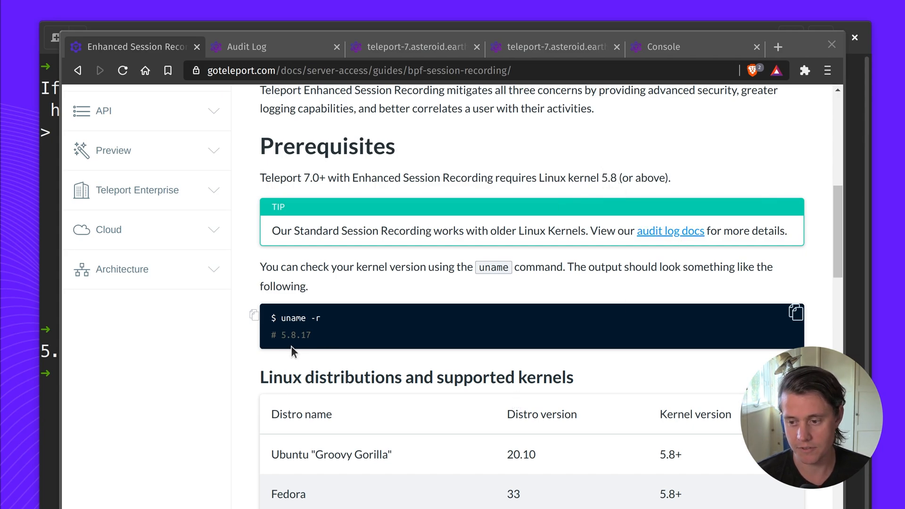
- Confirm ip-10-0-0-234 runs kernel 5.8.0-1041-aws like ip-10-0-0-115, then return to the docs
double_click(294, 318)
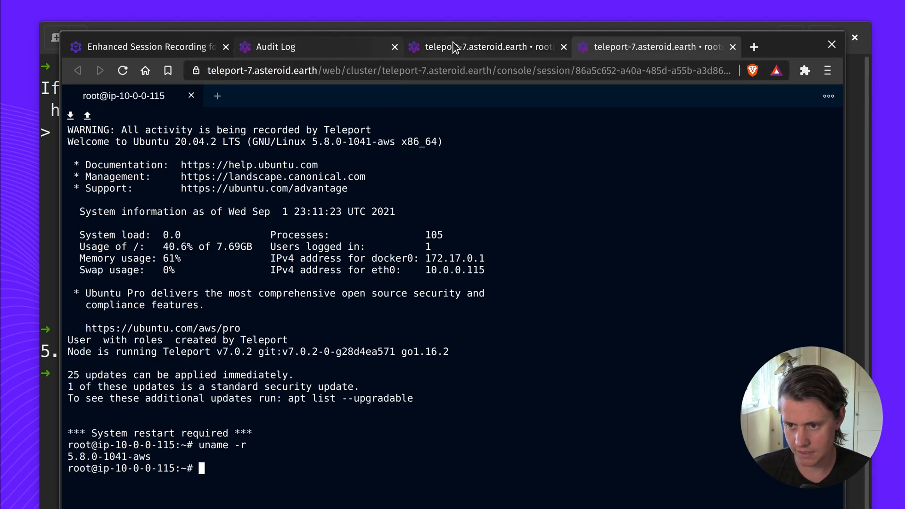
click(276, 46)
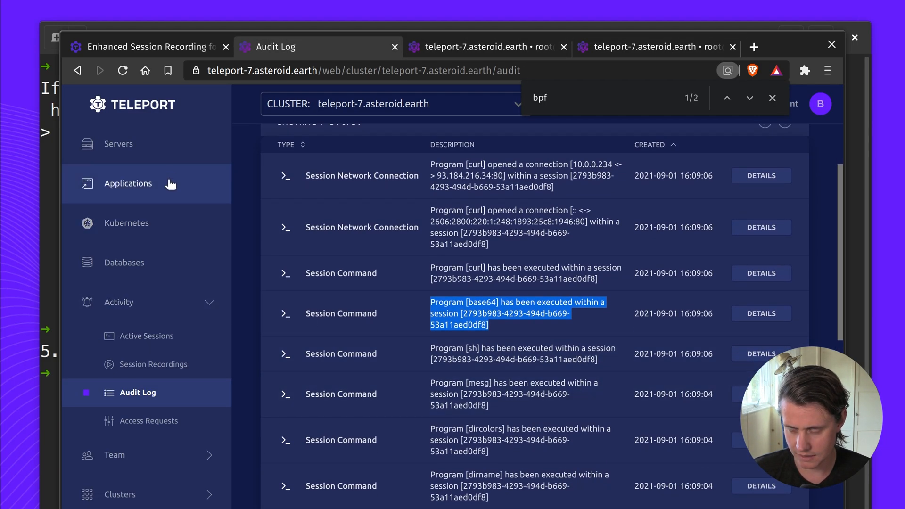
click(118, 144)
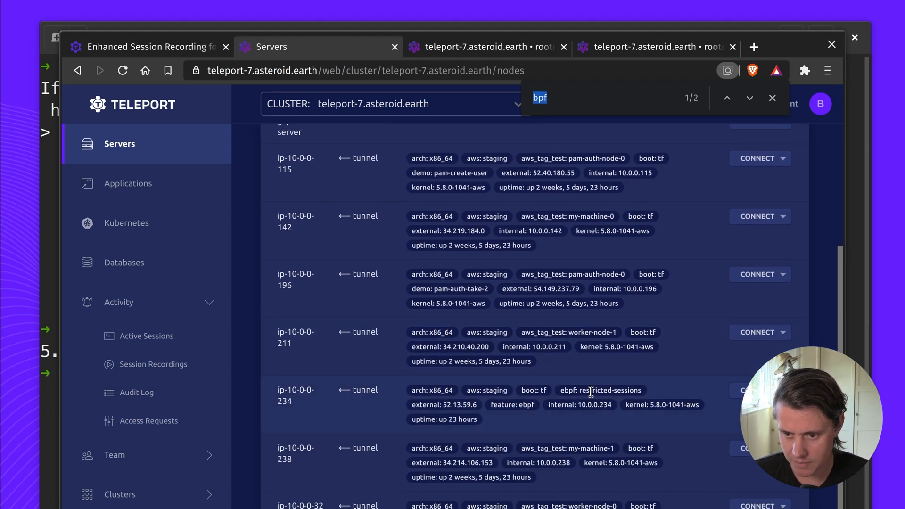
mouse_move(719, 399)
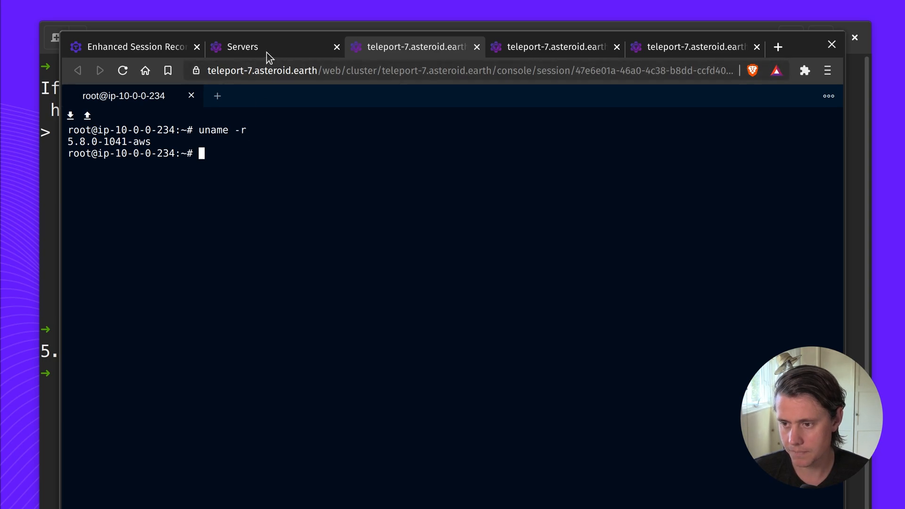
mouse_move(268, 55)
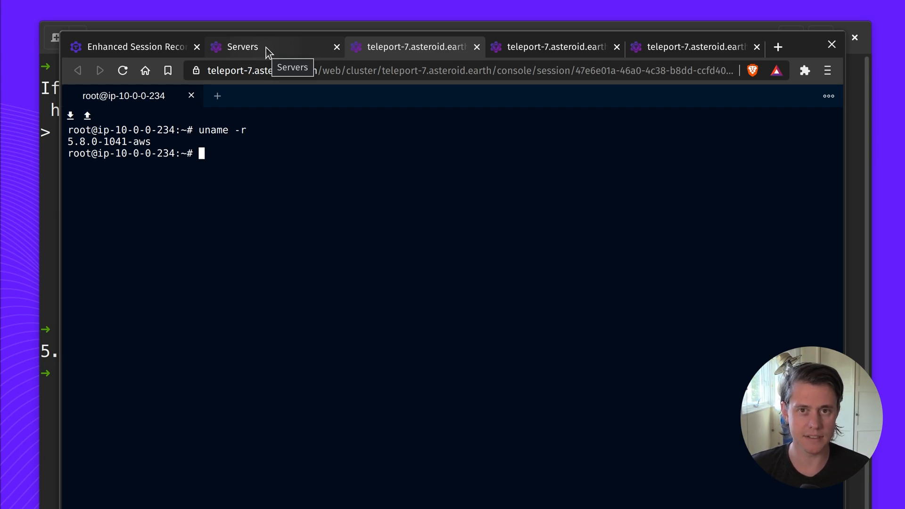
click(134, 46)
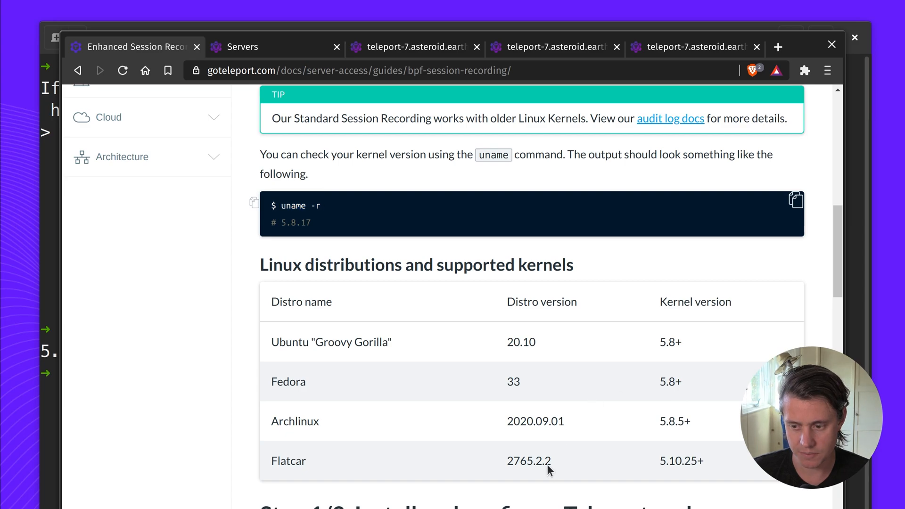
mouse_move(534, 376)
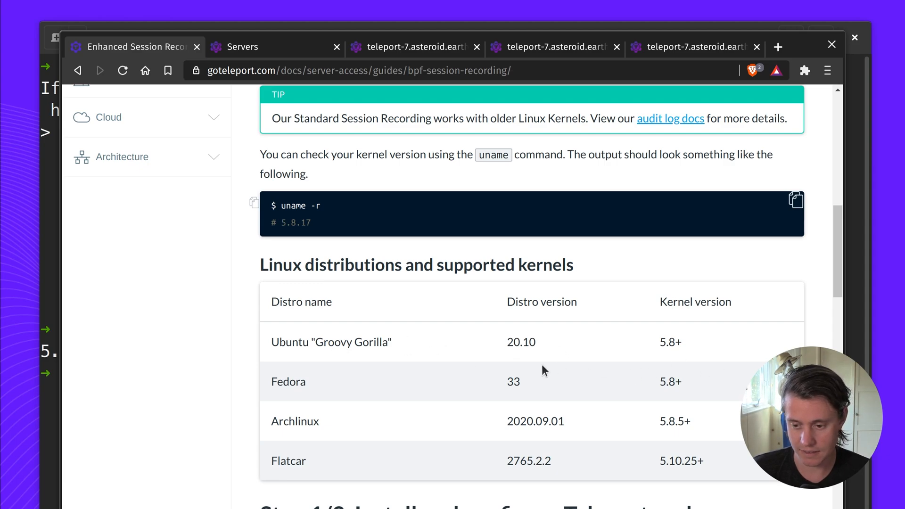
mouse_move(495, 272)
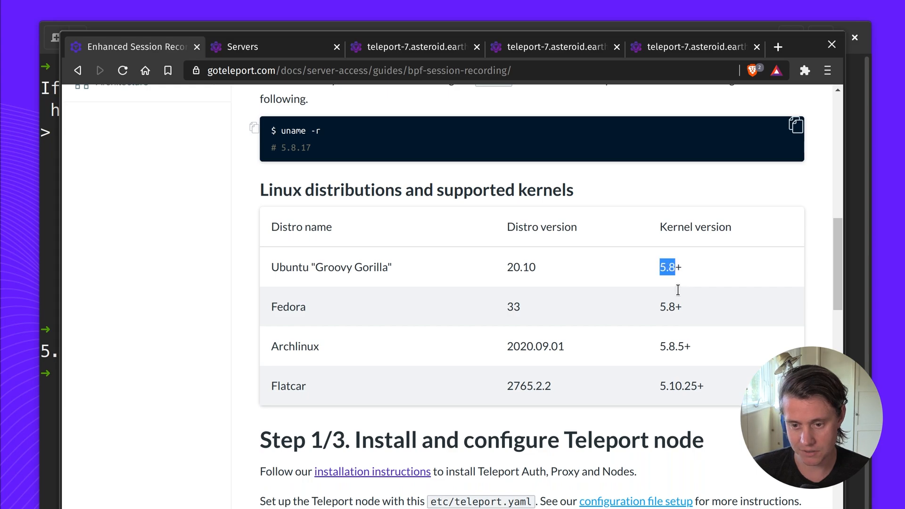
- Scroll past the kernel table and highlight 'true' under enhanced_recording in the teleport.yaml example
scroll(down, 3)
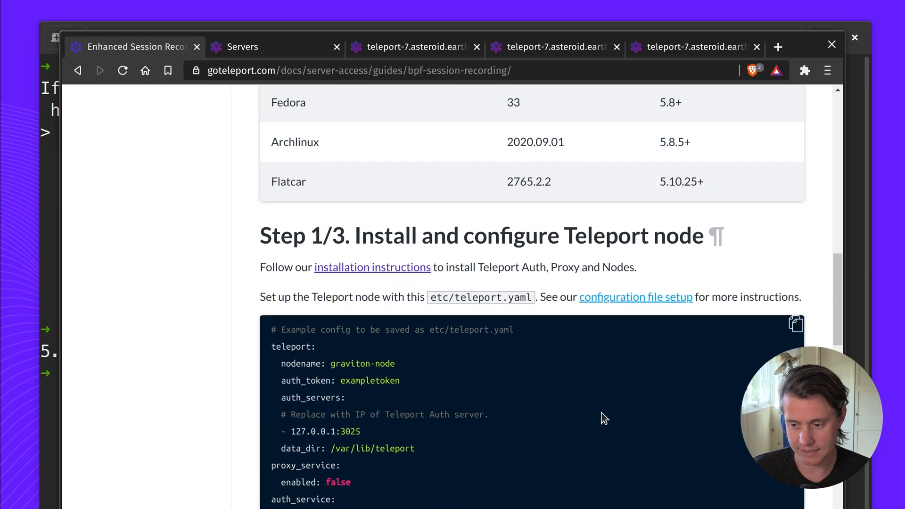
scroll(down, 3)
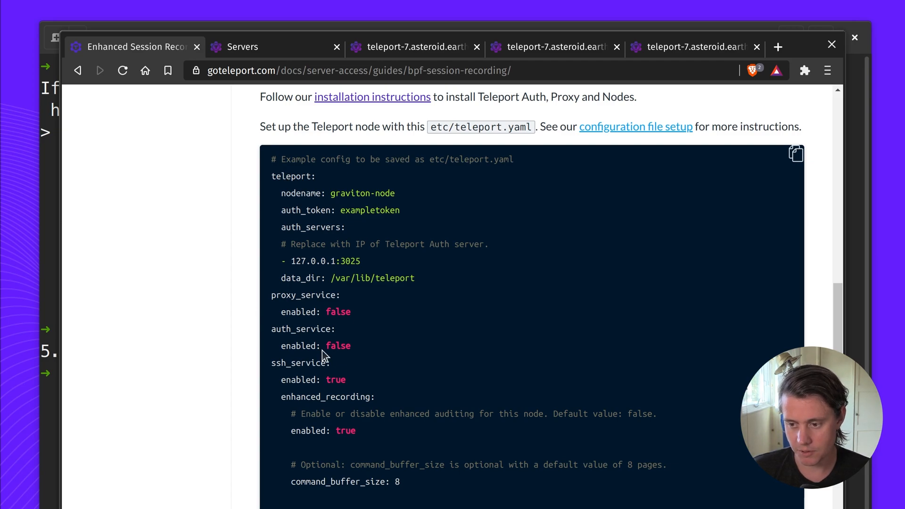
scroll(down, 3)
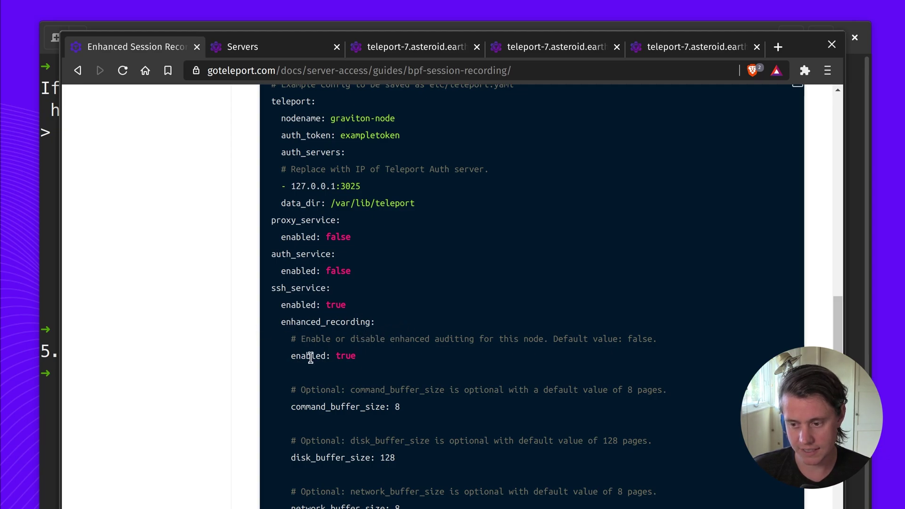
double_click(344, 356)
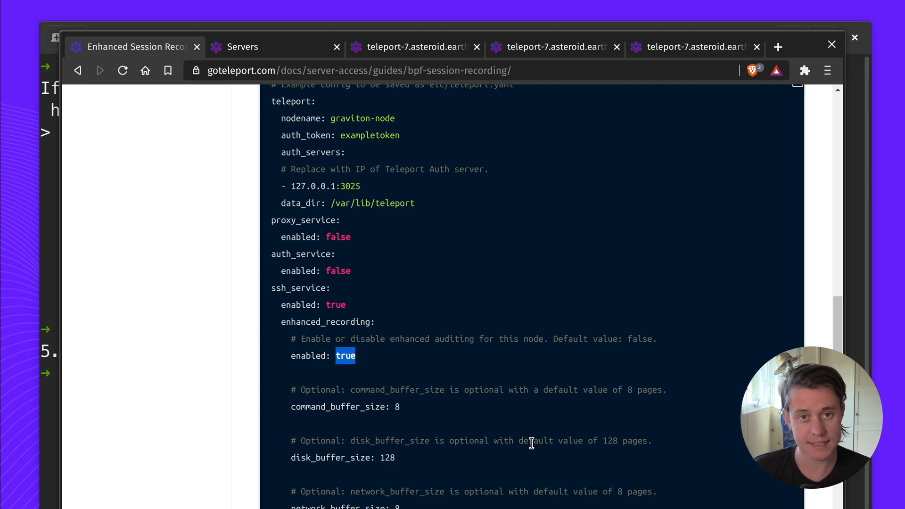
- Scroll to Step 3/3, Inspect logs, showing the audit log tree and events.log tailing
scroll(down, 3)
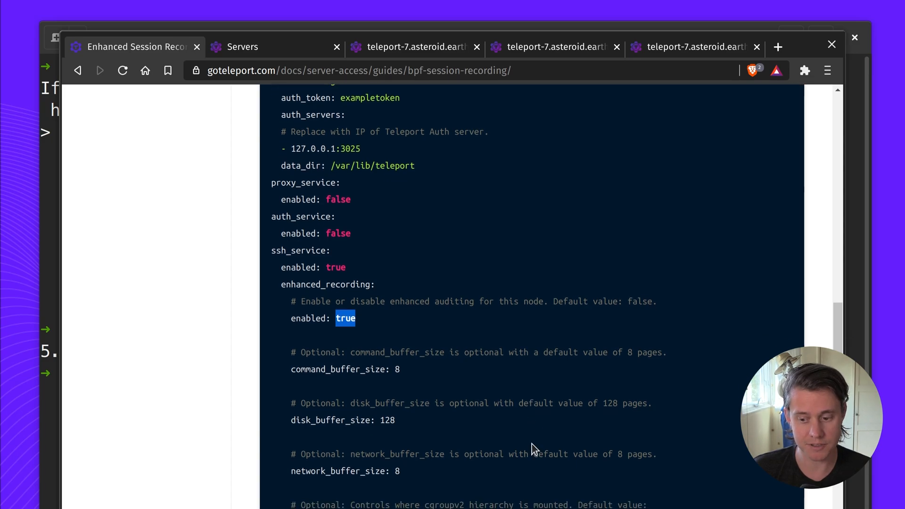
mouse_move(526, 445)
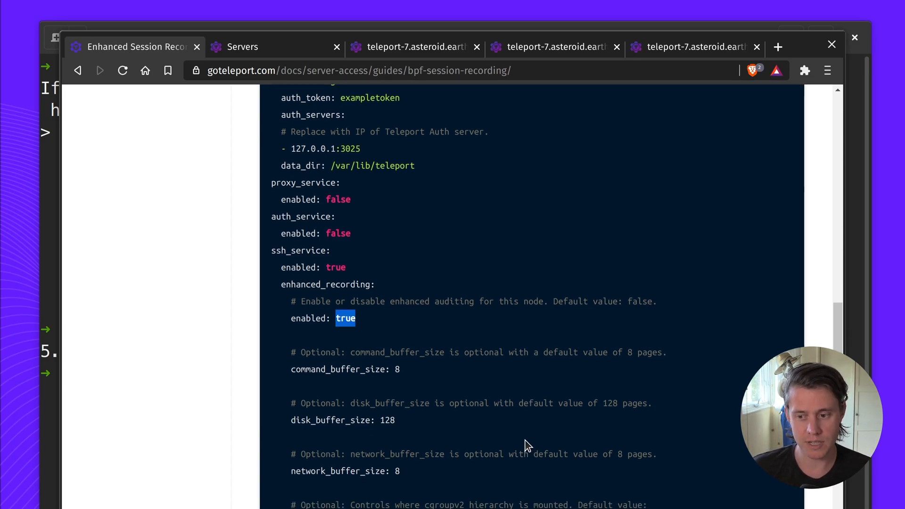
mouse_move(512, 443)
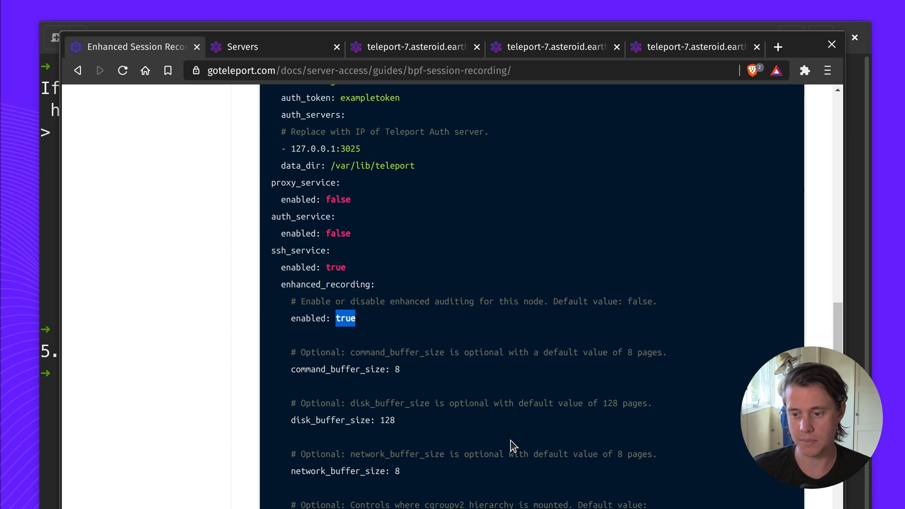
mouse_move(525, 444)
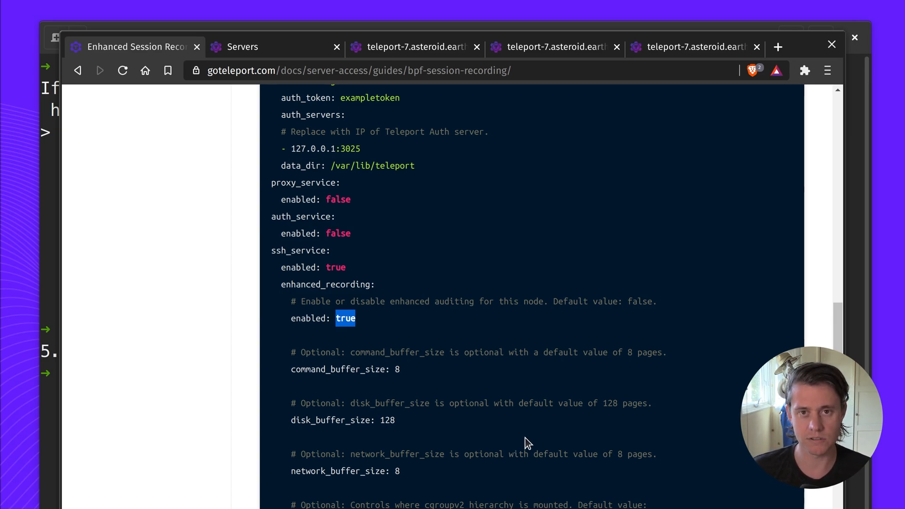
scroll(down, 3)
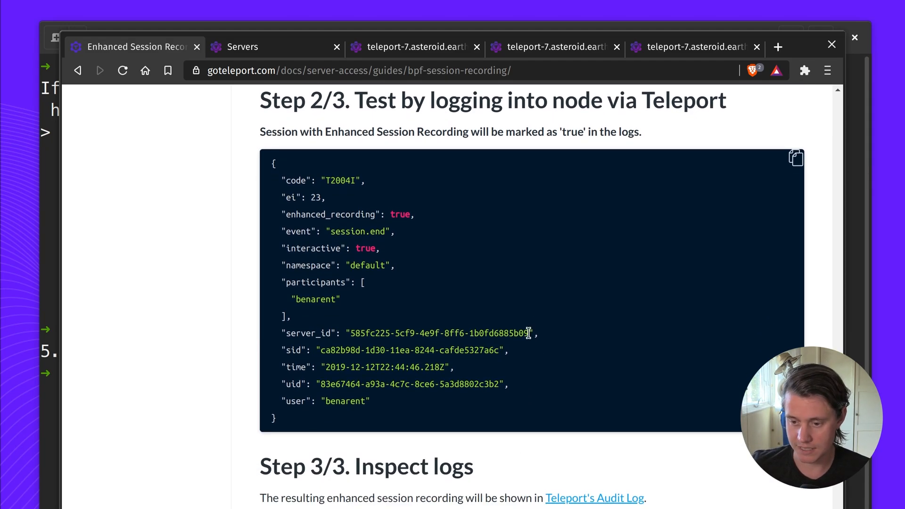
scroll(down, 3)
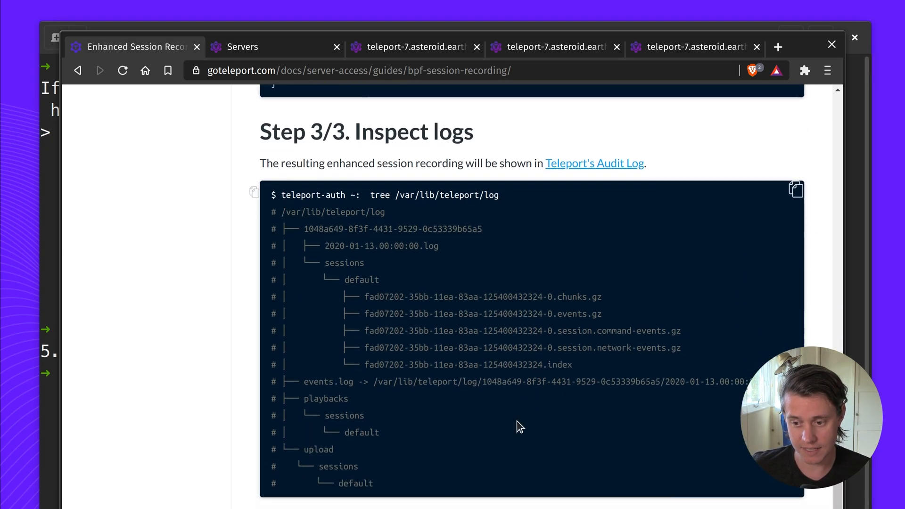
scroll(down, 3)
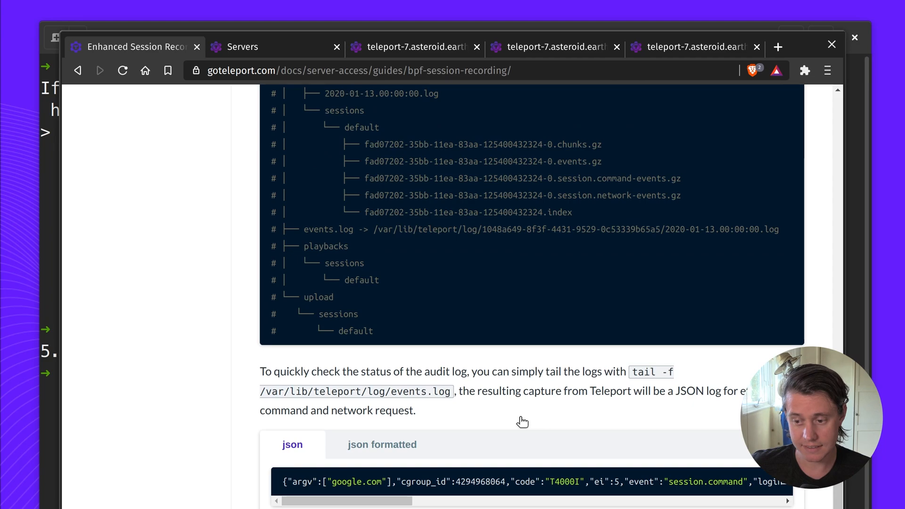